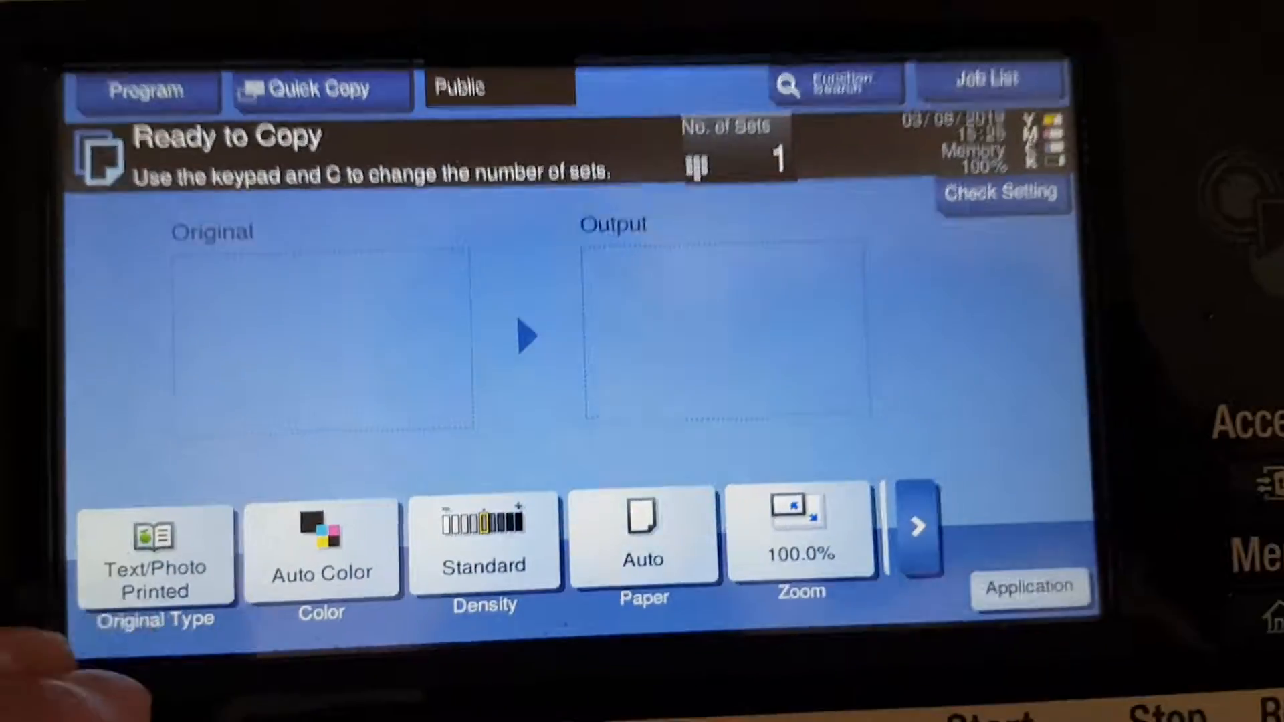
- Set the original type to Map and the colour output to Black
left_click(154, 548)
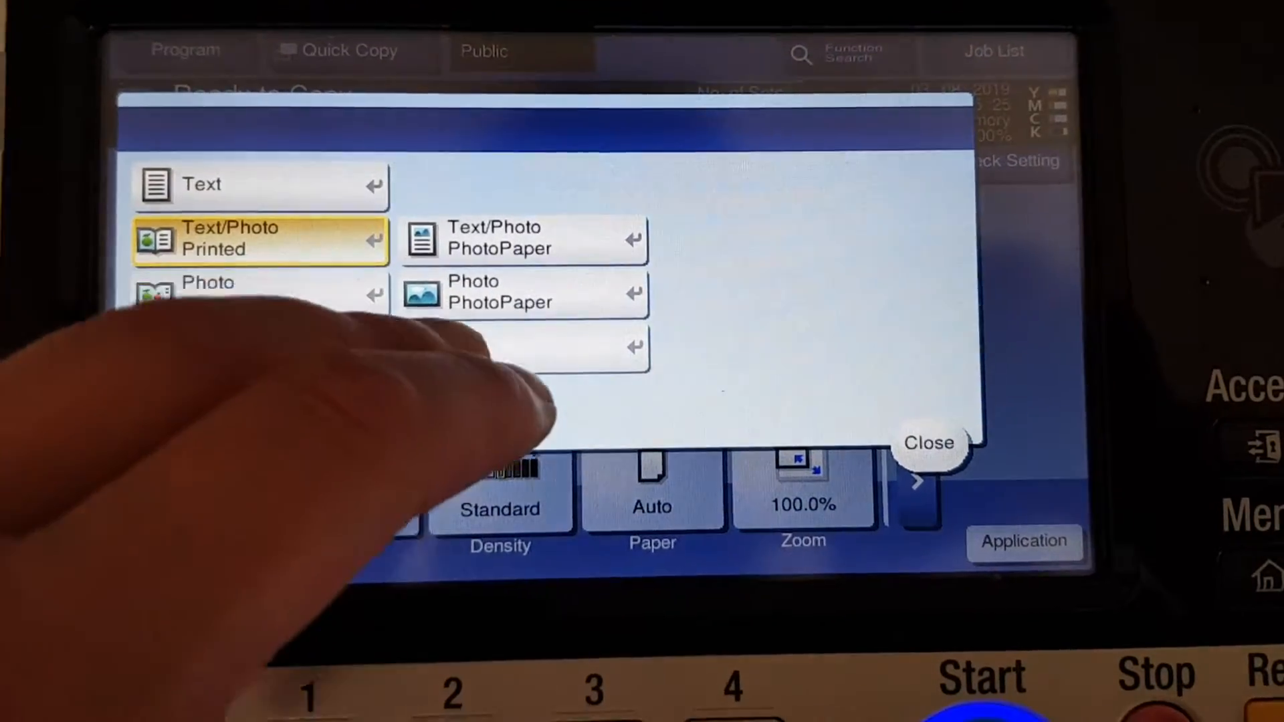
left_click(929, 442)
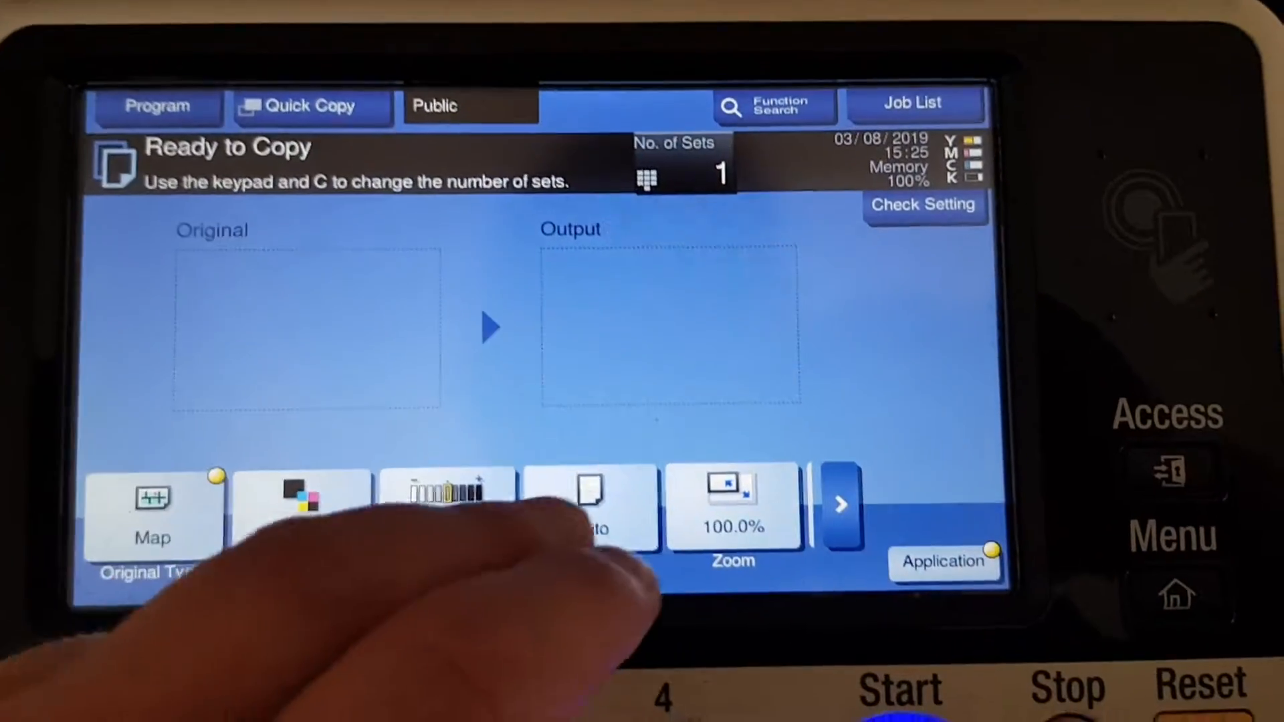
left_click(590, 508)
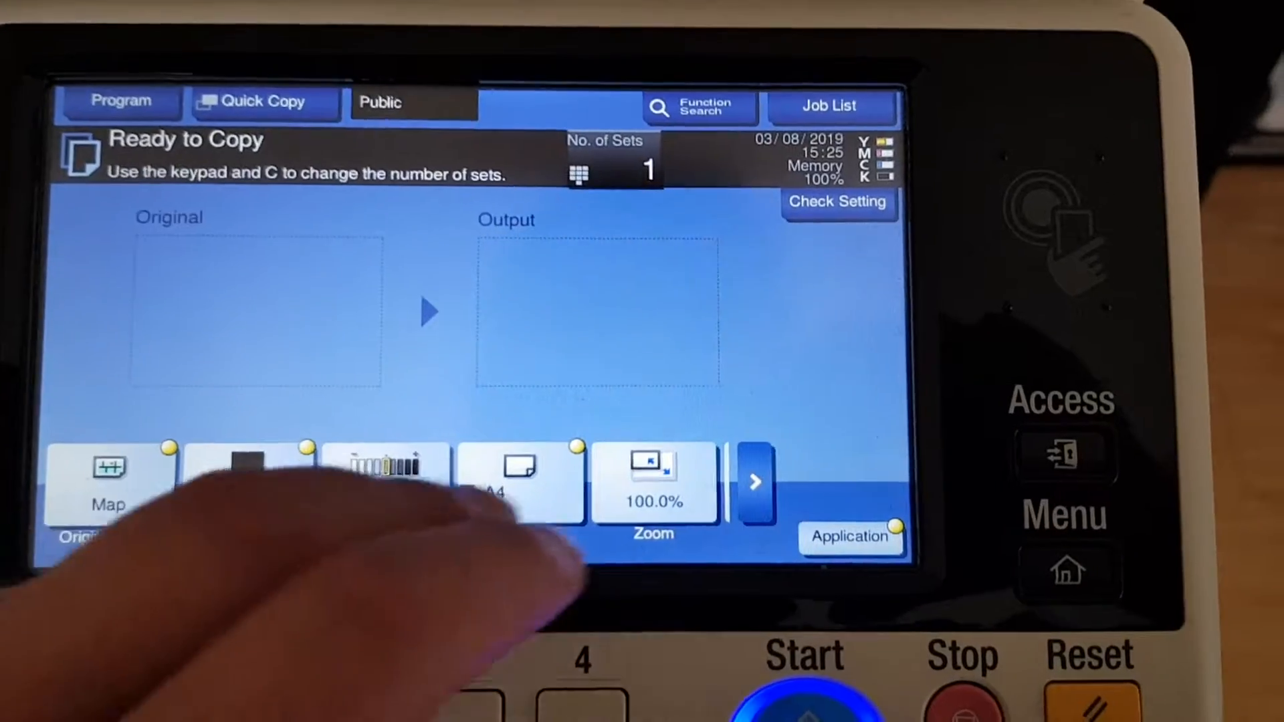
- Set zoom to 200.0% and bring Quality/Density and Edit Color options into view
left_click(652, 480)
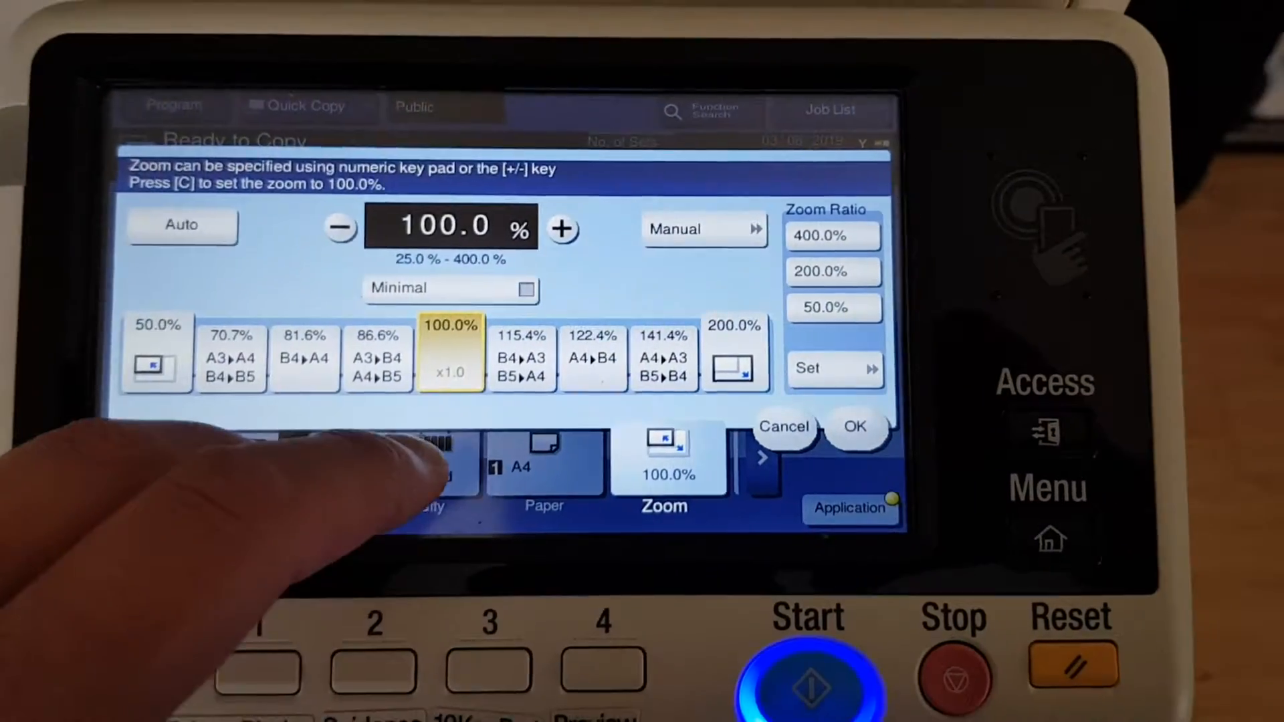
left_click(854, 427)
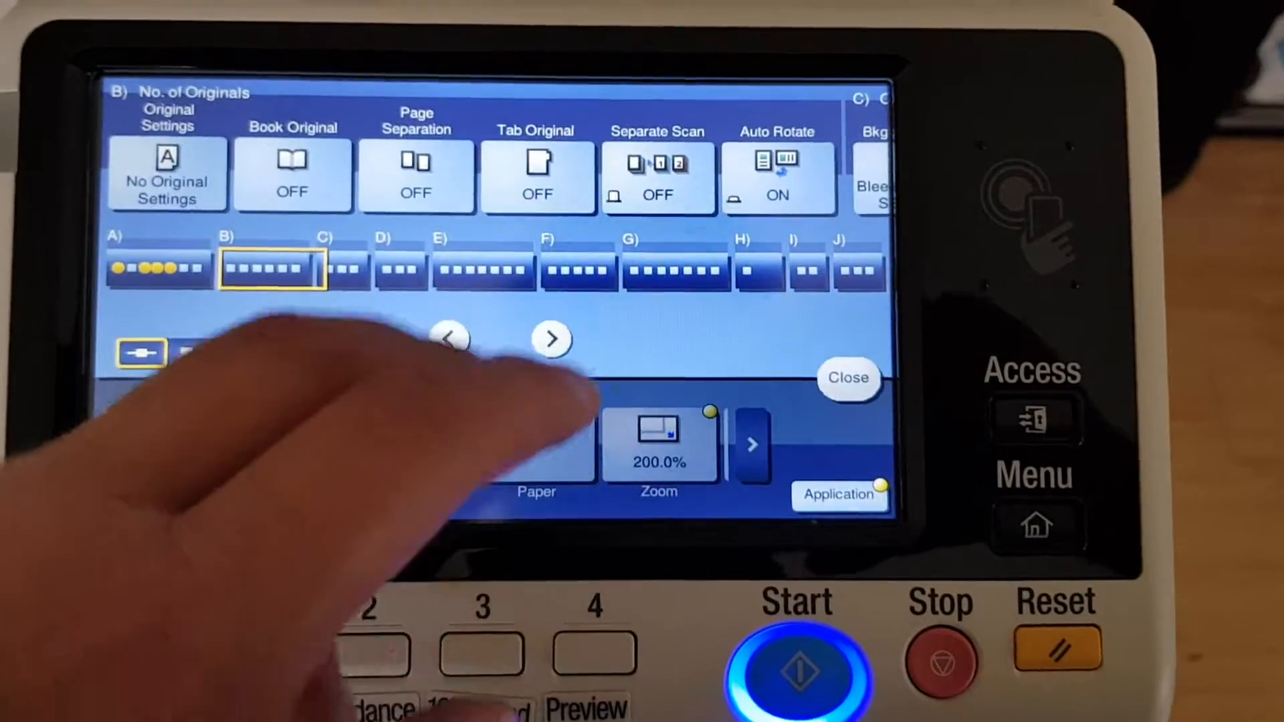
left_click(551, 339)
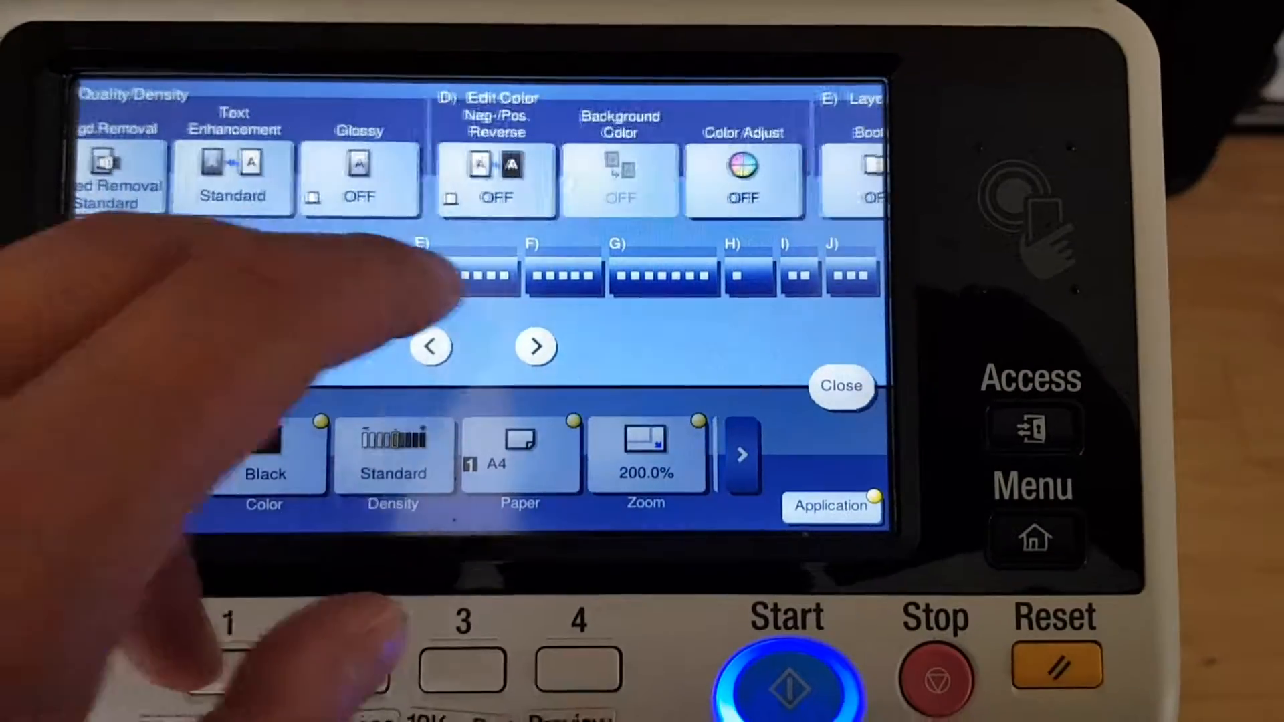
- In Color Adjust, raise contrast and sharpness, set density to -4, and confirm
left_click(743, 179)
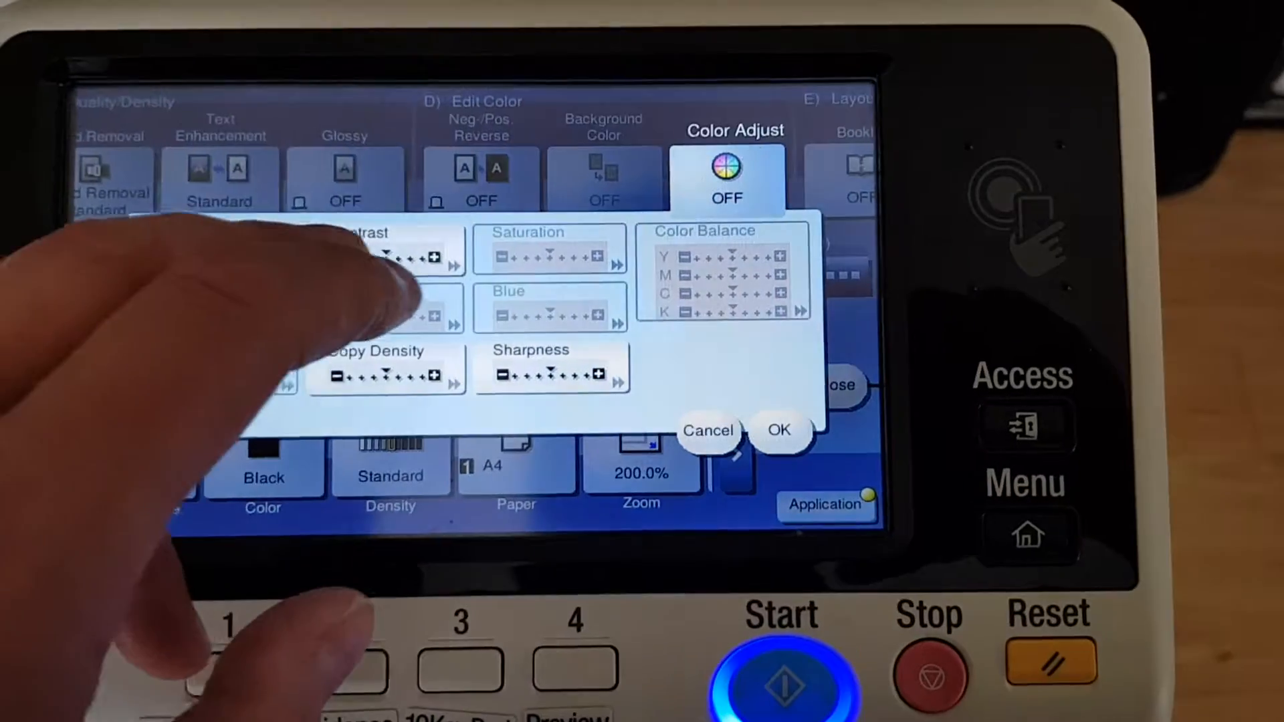
left_click(385, 249)
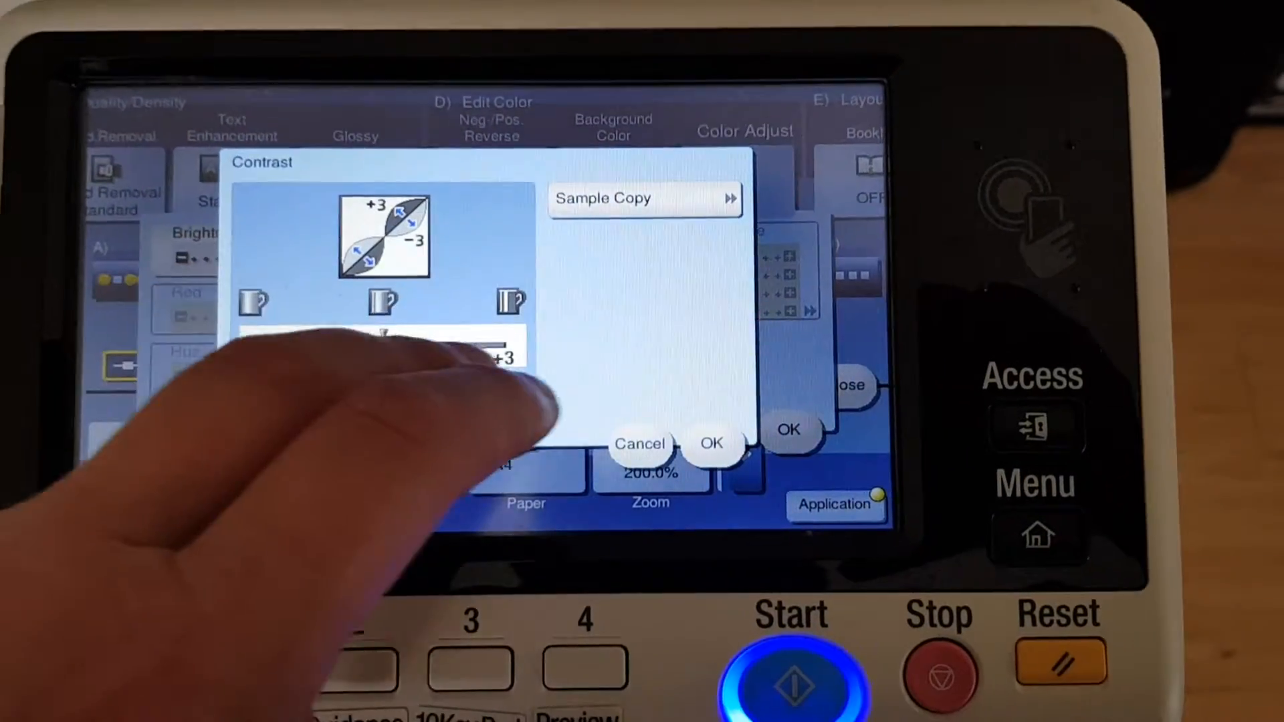
left_click(710, 442)
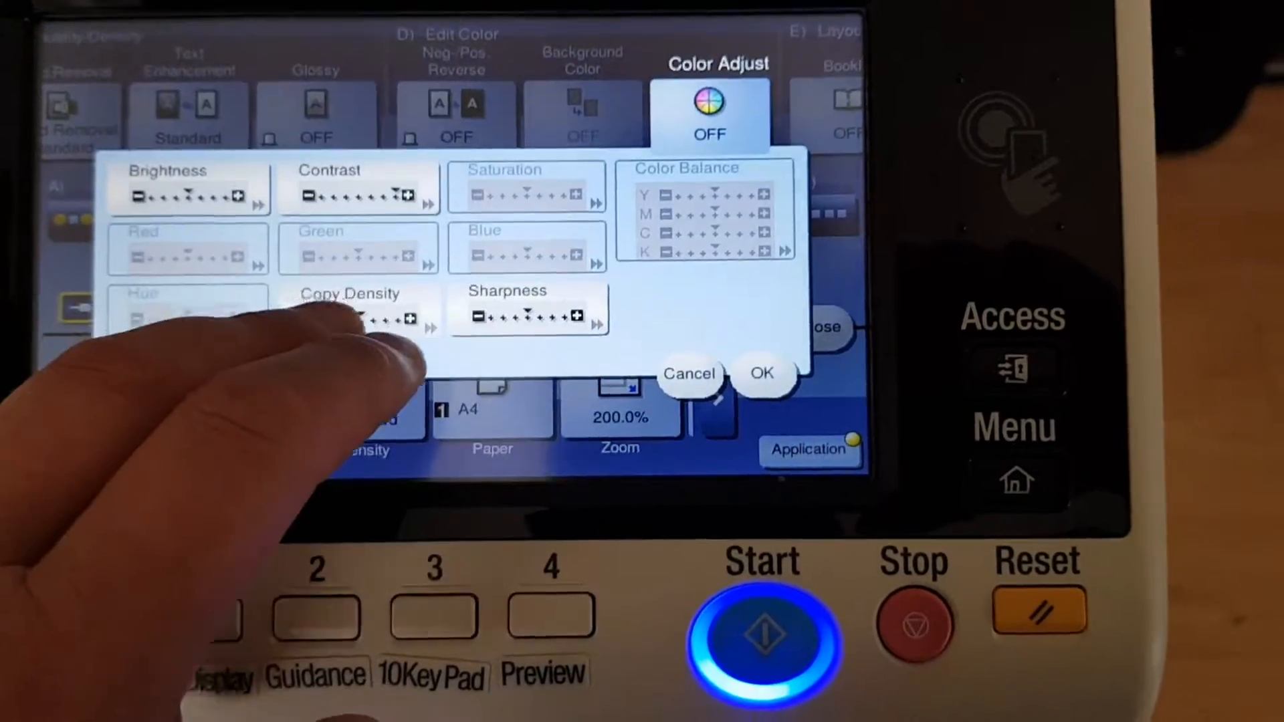
left_click(357, 320)
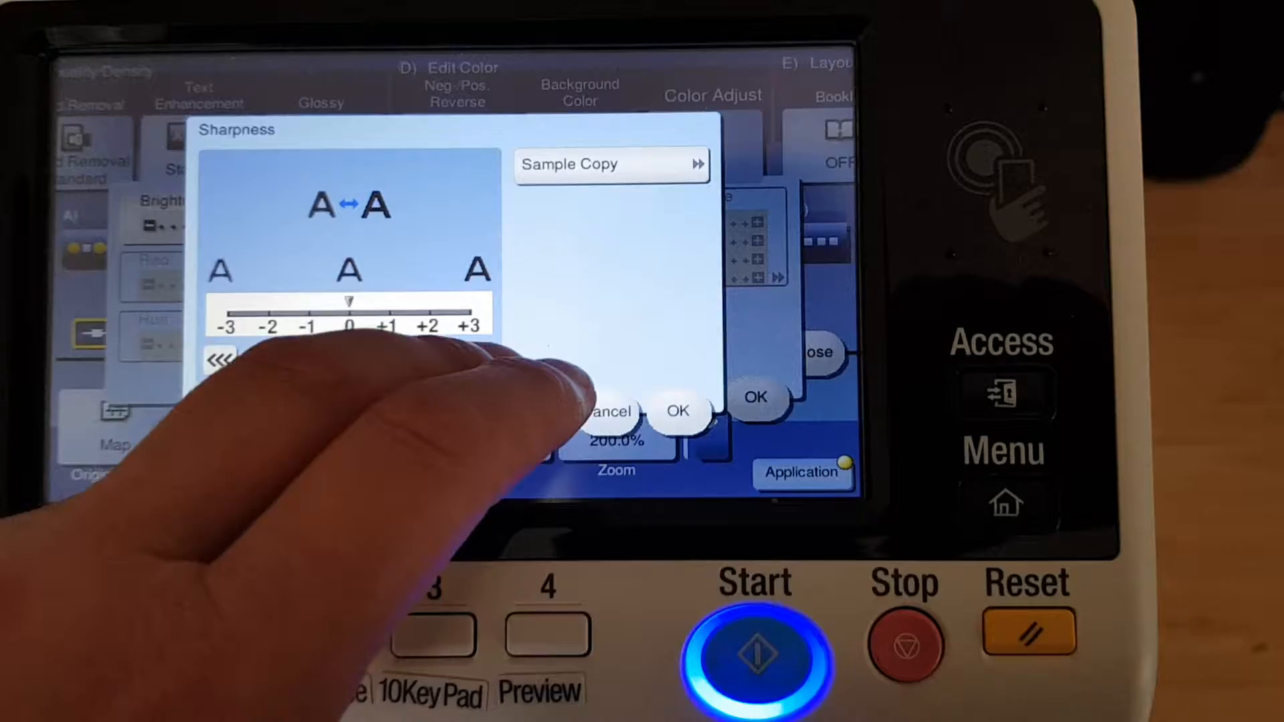
left_click(676, 410)
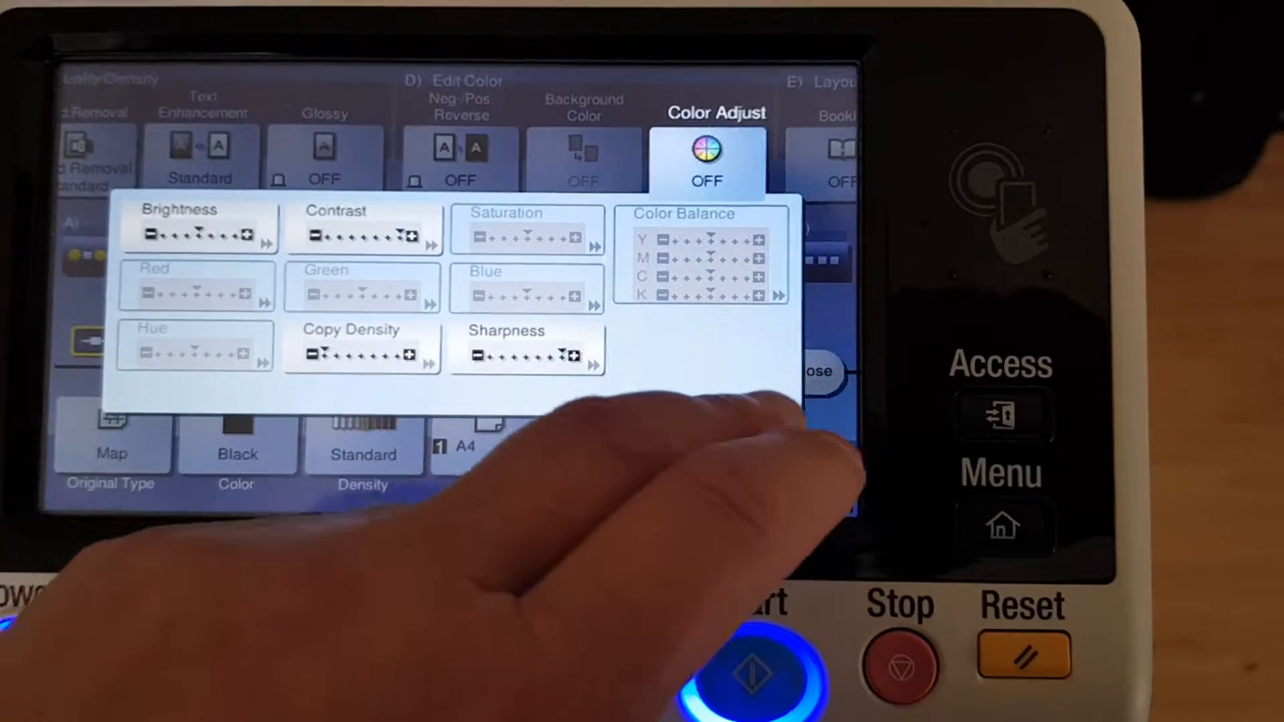
left_click(814, 372)
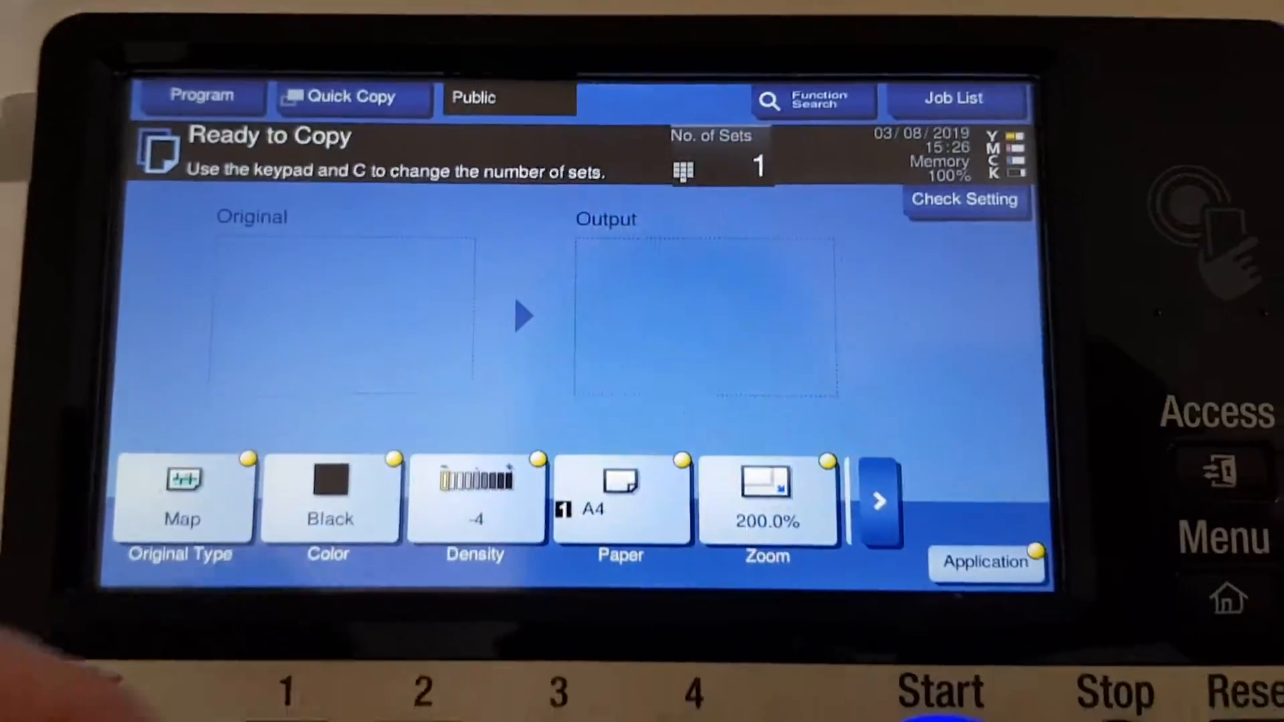
- Change the zoom to 160.0% for both X and Y
left_click(766, 499)
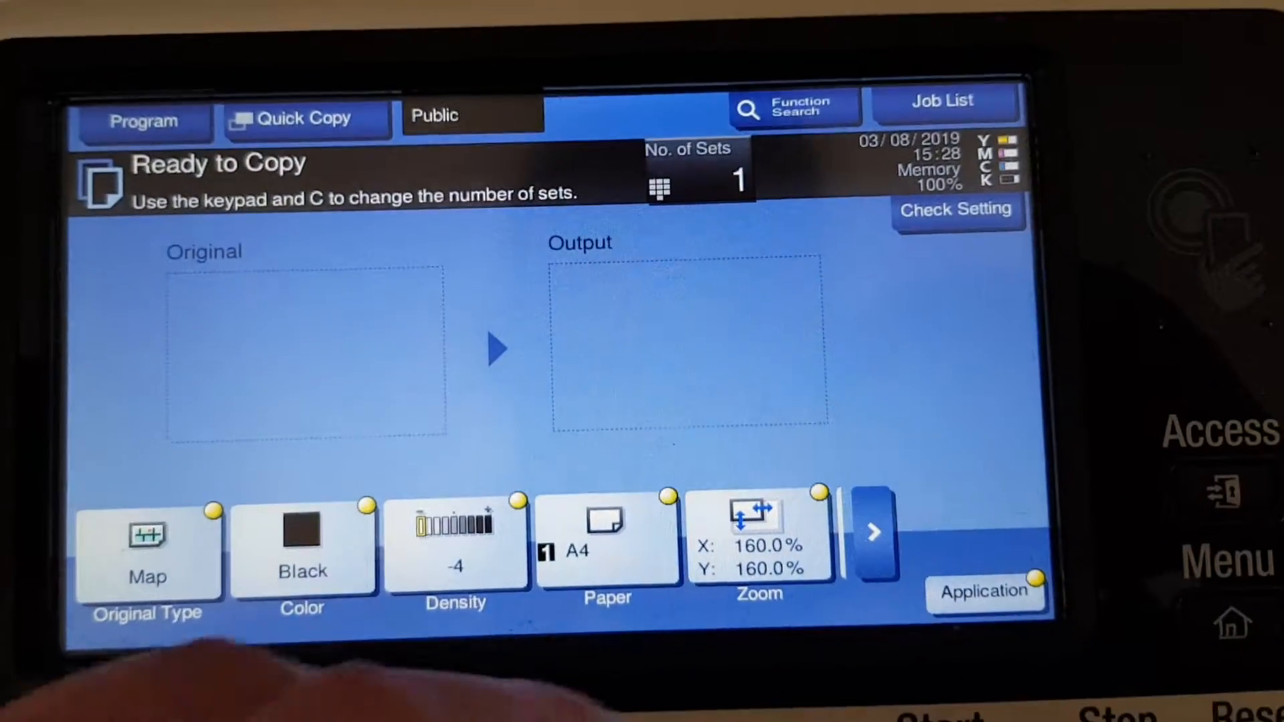
- Set manual zoom to X 200% and Y 160%
left_click(758, 540)
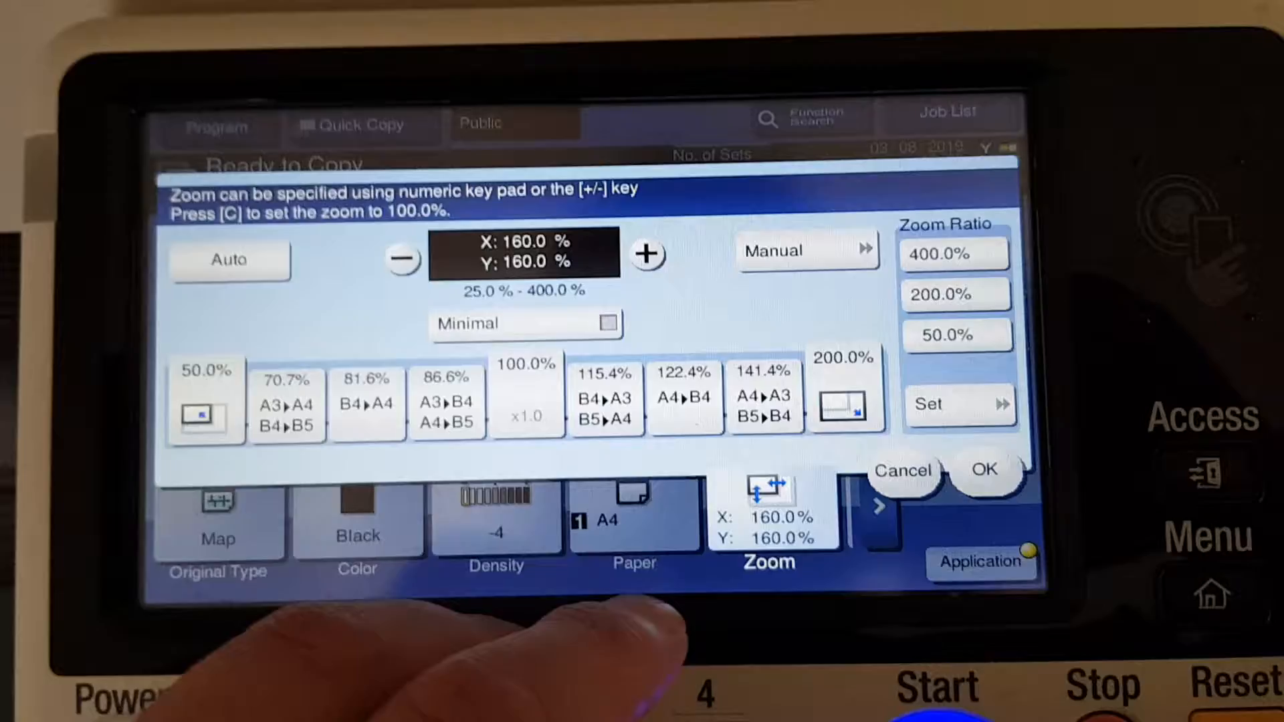
left_click(774, 249)
type("200")
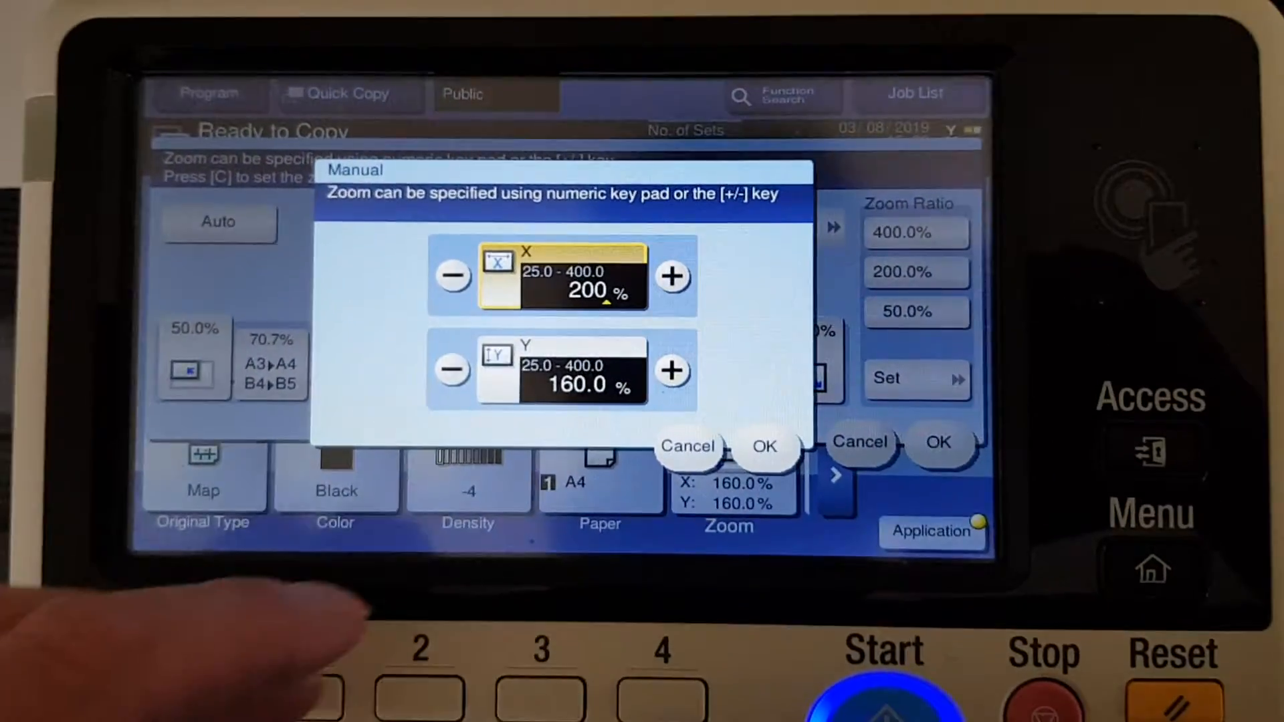
left_click(765, 446)
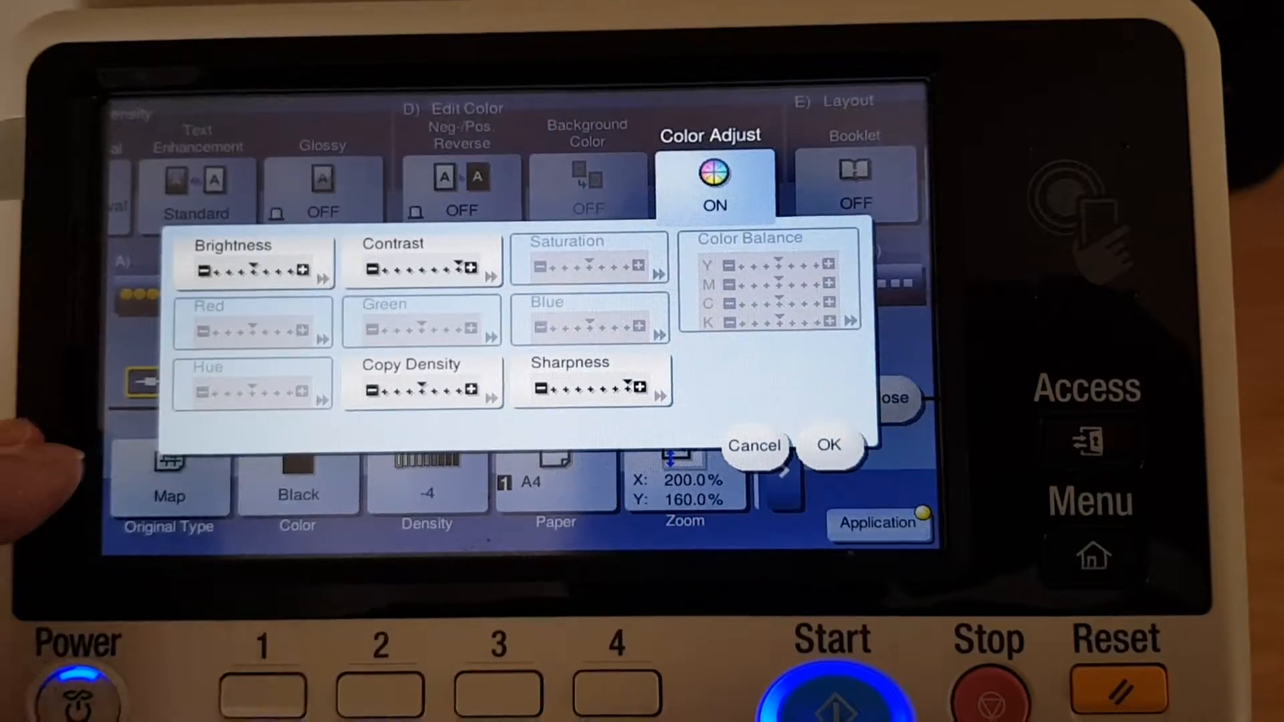
- Start scanning the map original for job 4042 at 200% × 160% in black
left_click(828, 445)
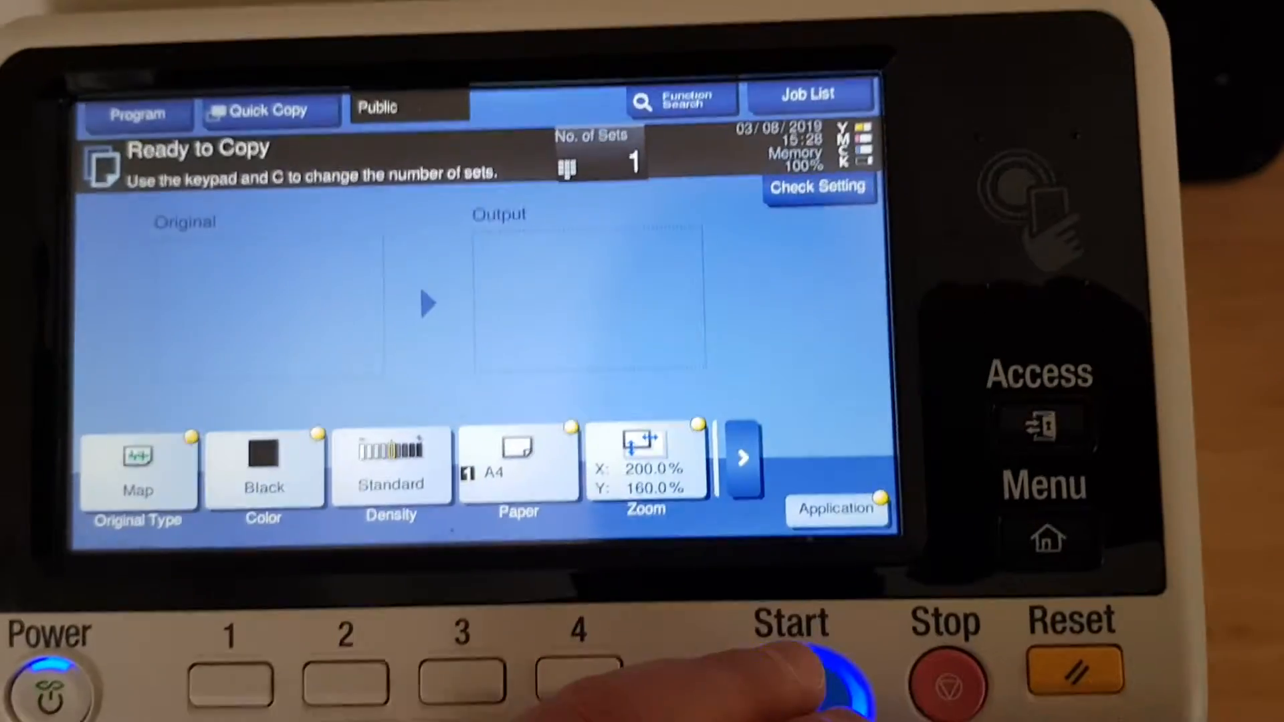
left_click(794, 679)
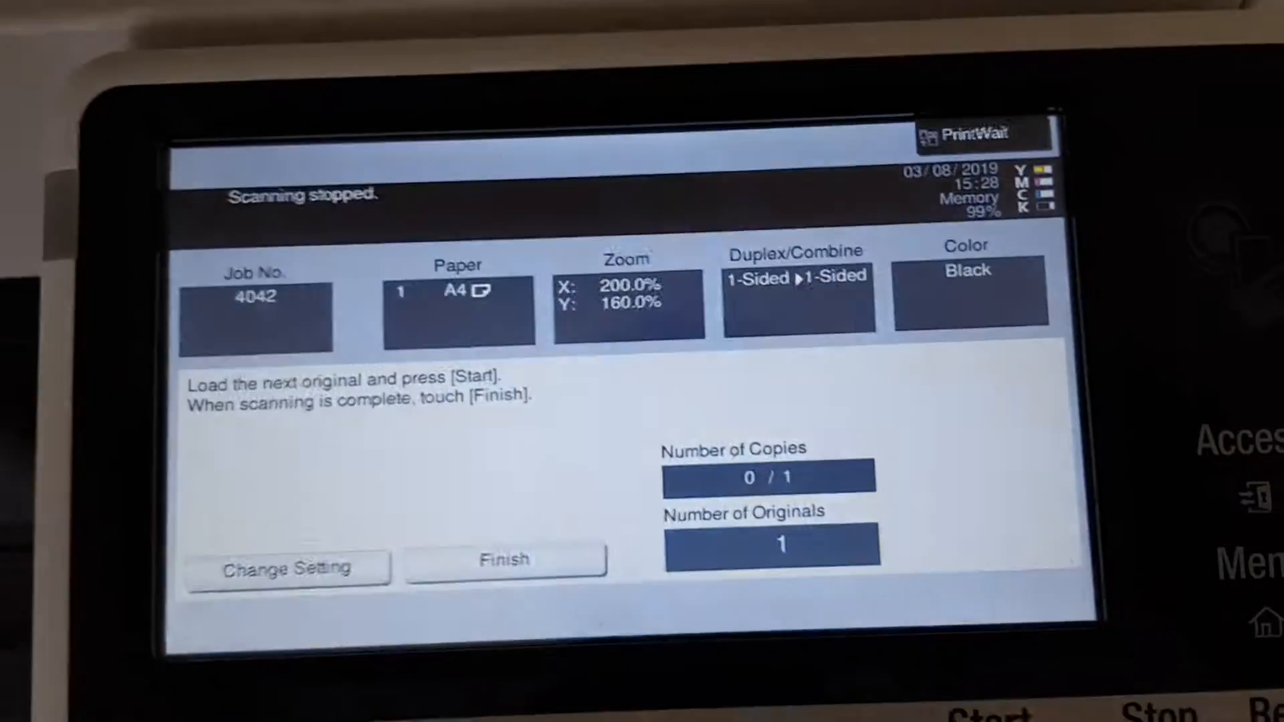
- Finish job 4042's scan and print job 4043
left_click(506, 559)
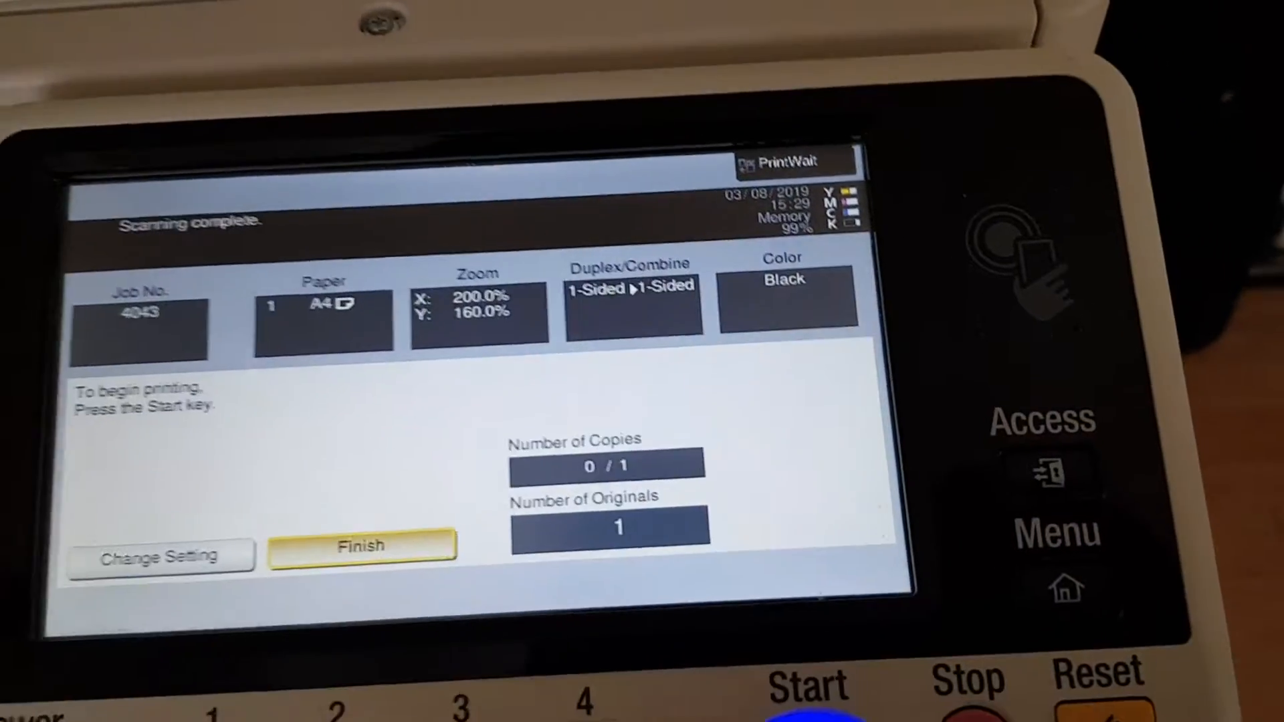
left_click(807, 683)
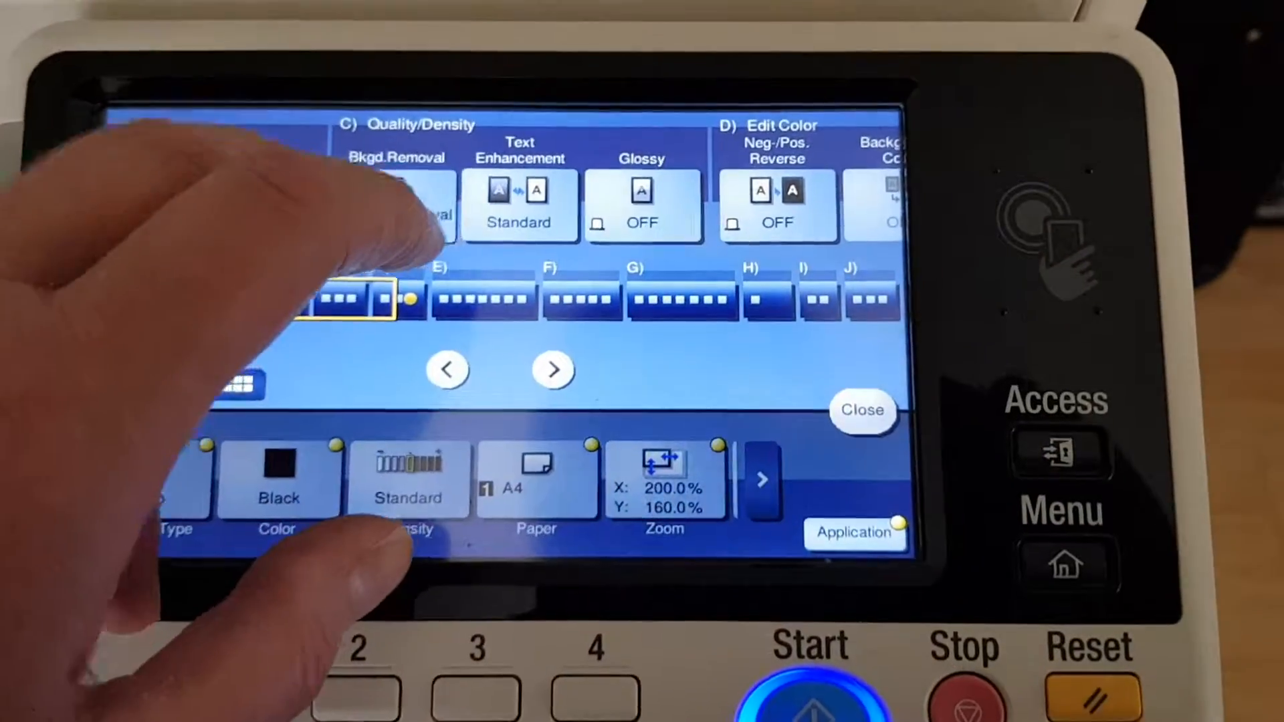
- Set background removal to a lighter-than-standard level for job 4044
left_click(398, 205)
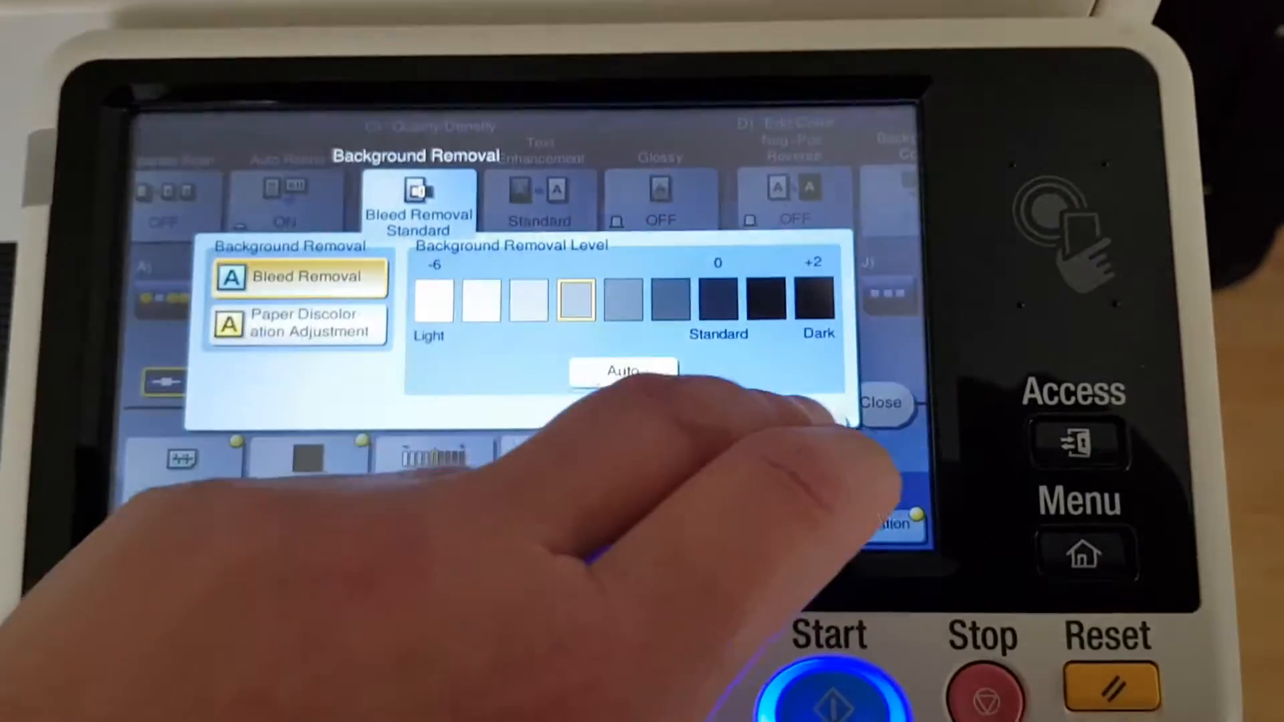
left_click(882, 402)
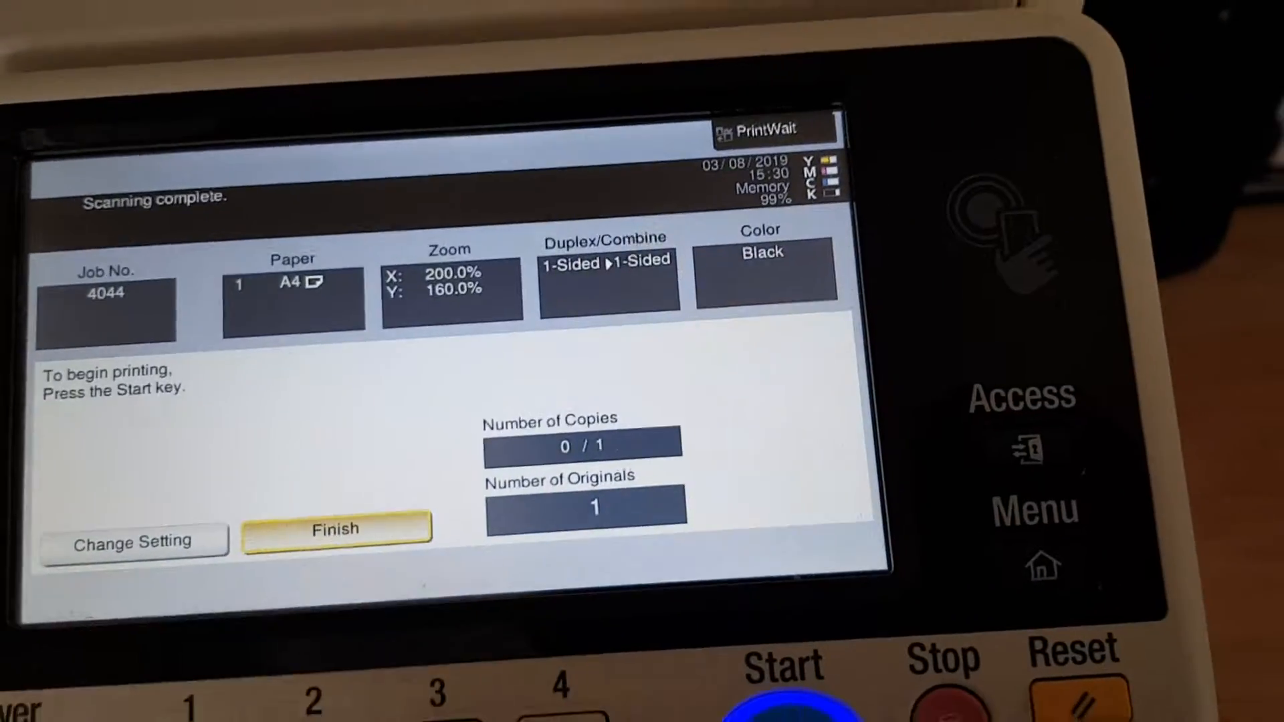
- Finish scanning jobs 4044 and 4045 and print job 4045
left_click(777, 688)
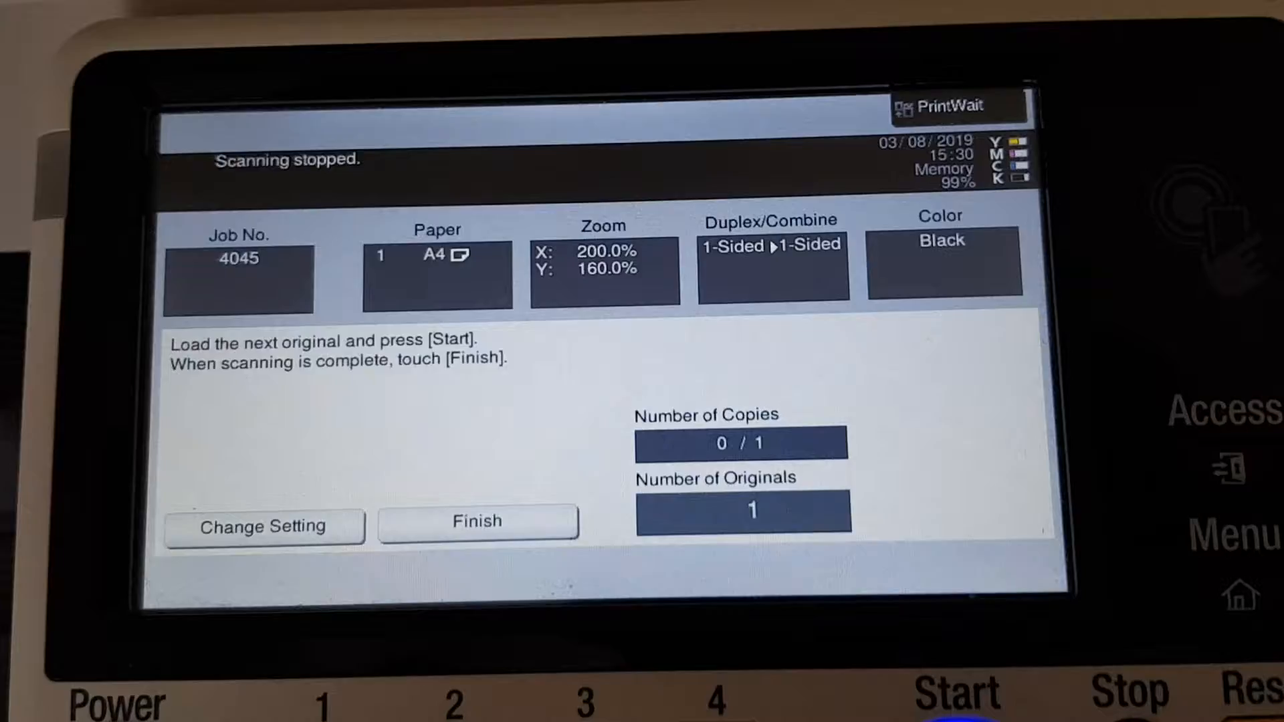
left_click(475, 521)
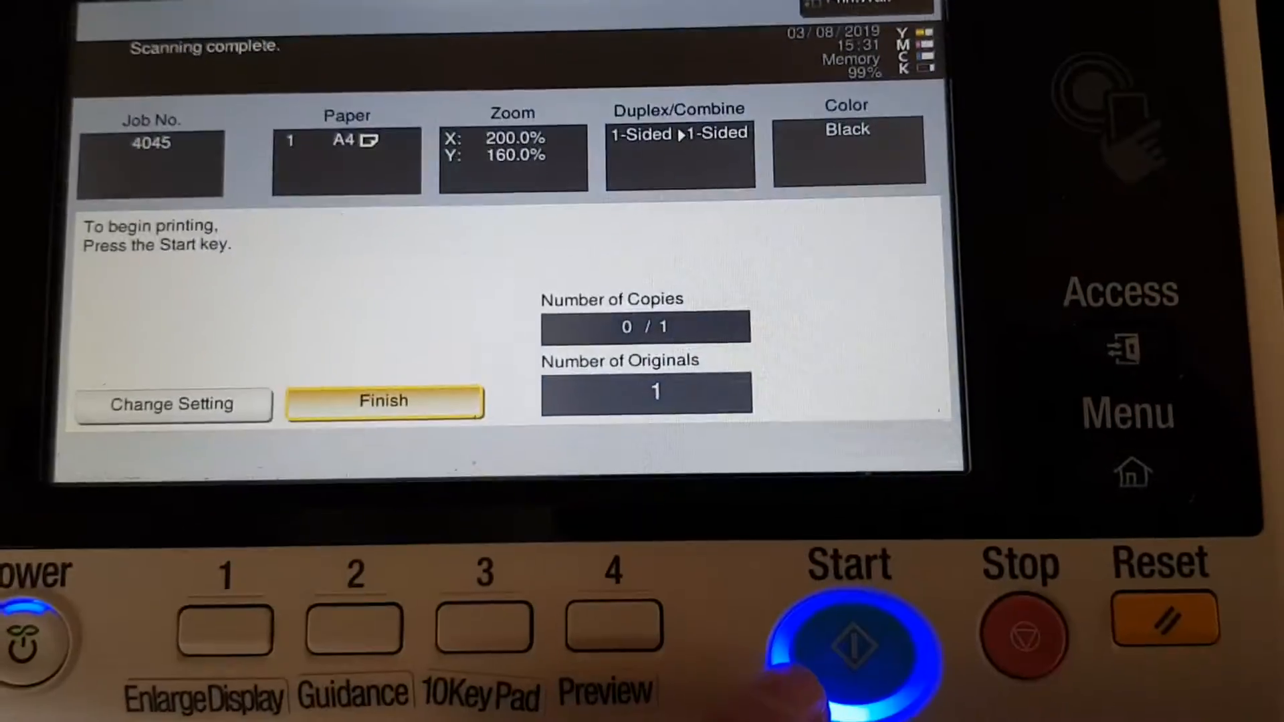
left_click(849, 639)
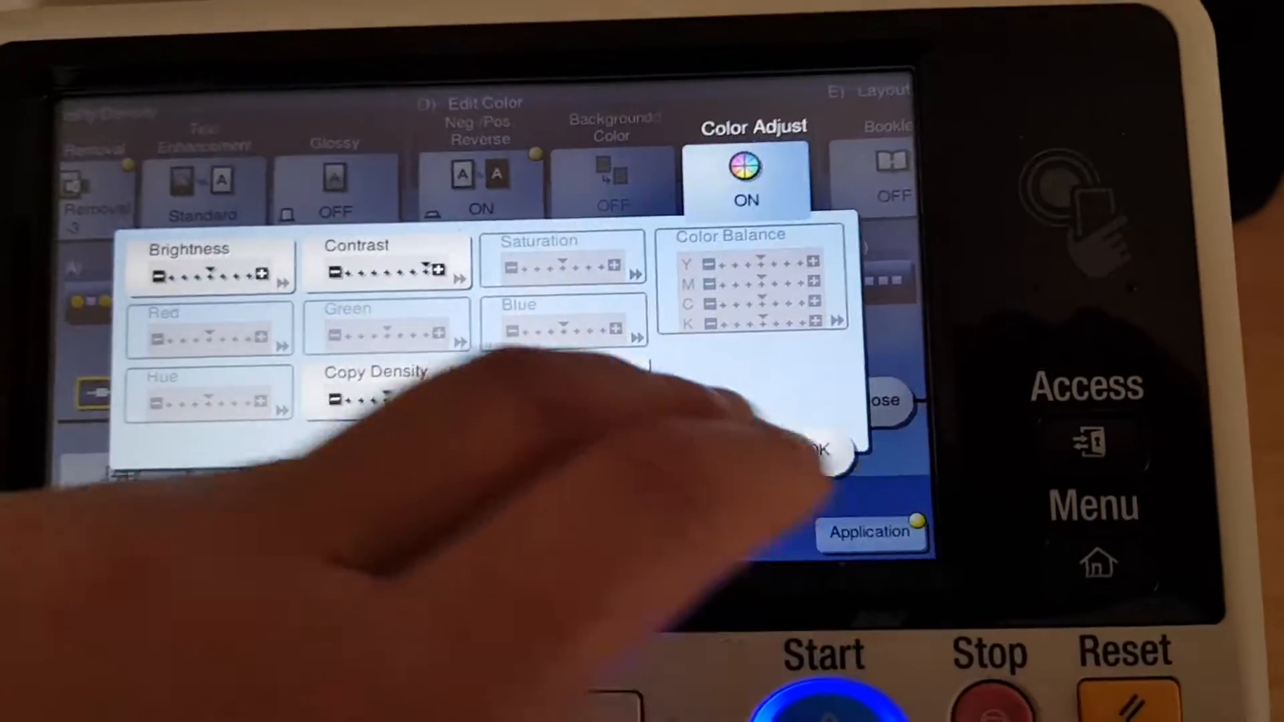
- Confirm colour adjust at density +4 and start copying job 4046
left_click(375, 385)
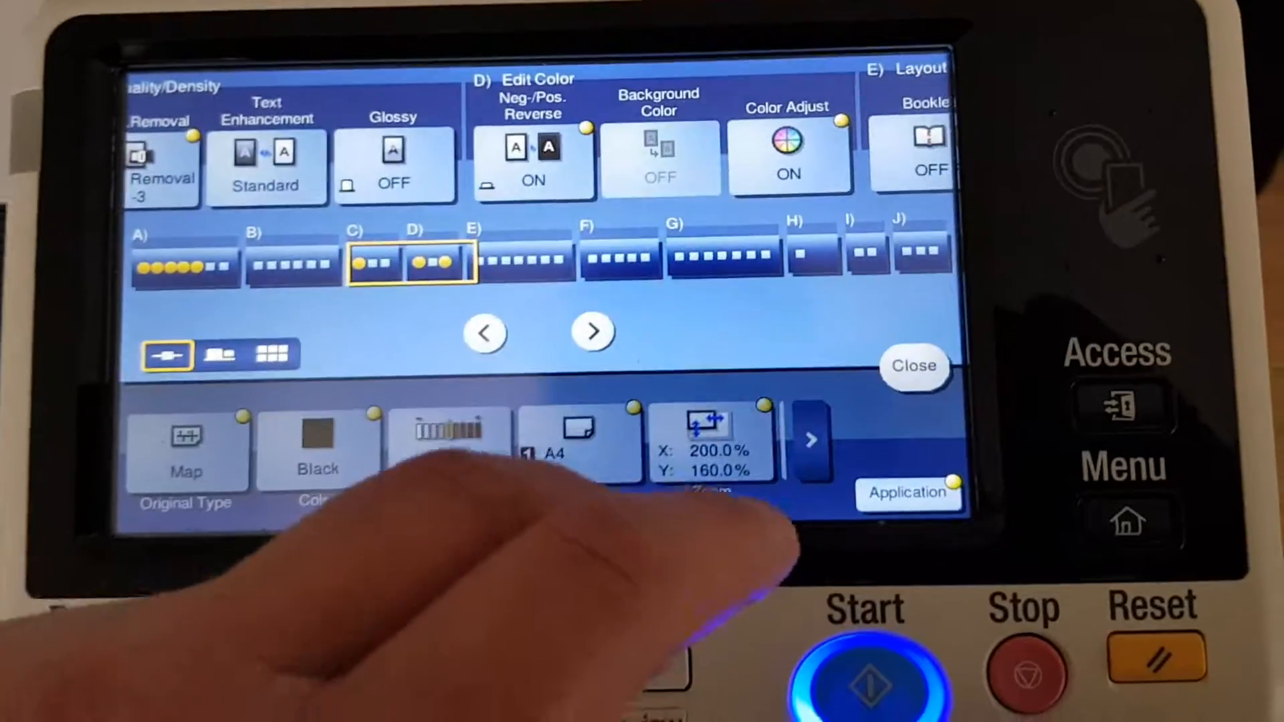
left_click(913, 366)
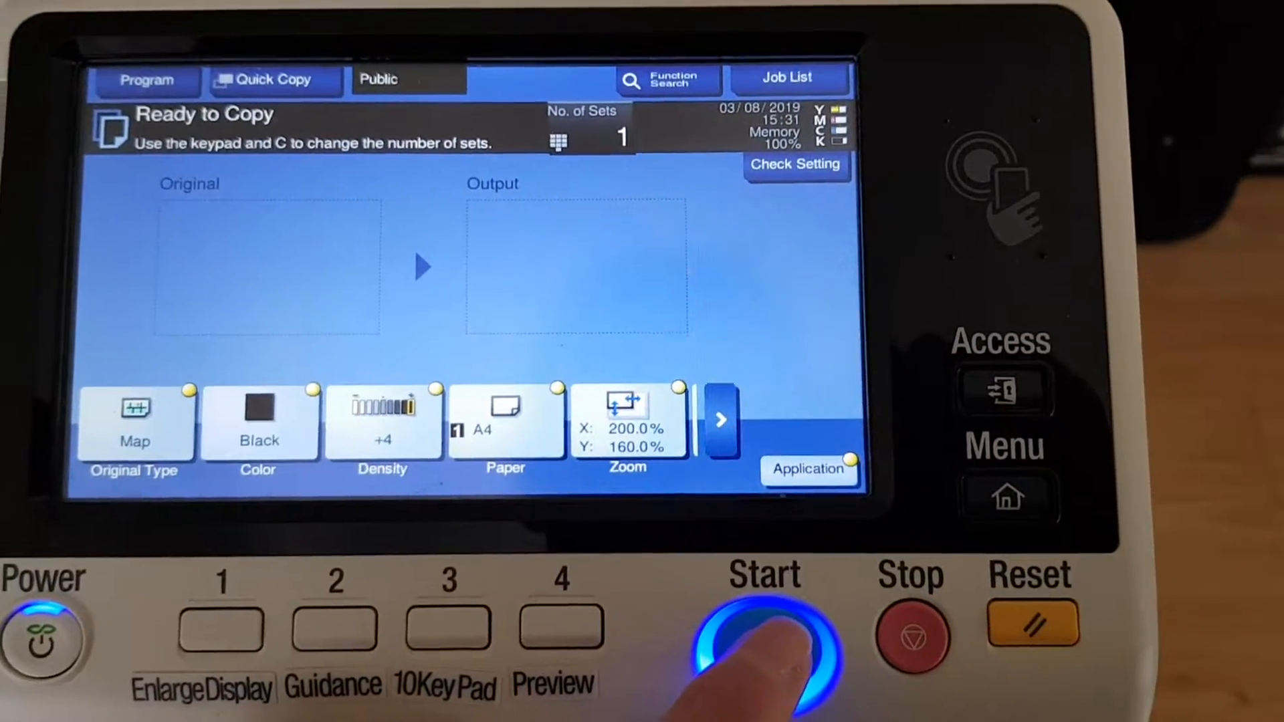
left_click(764, 639)
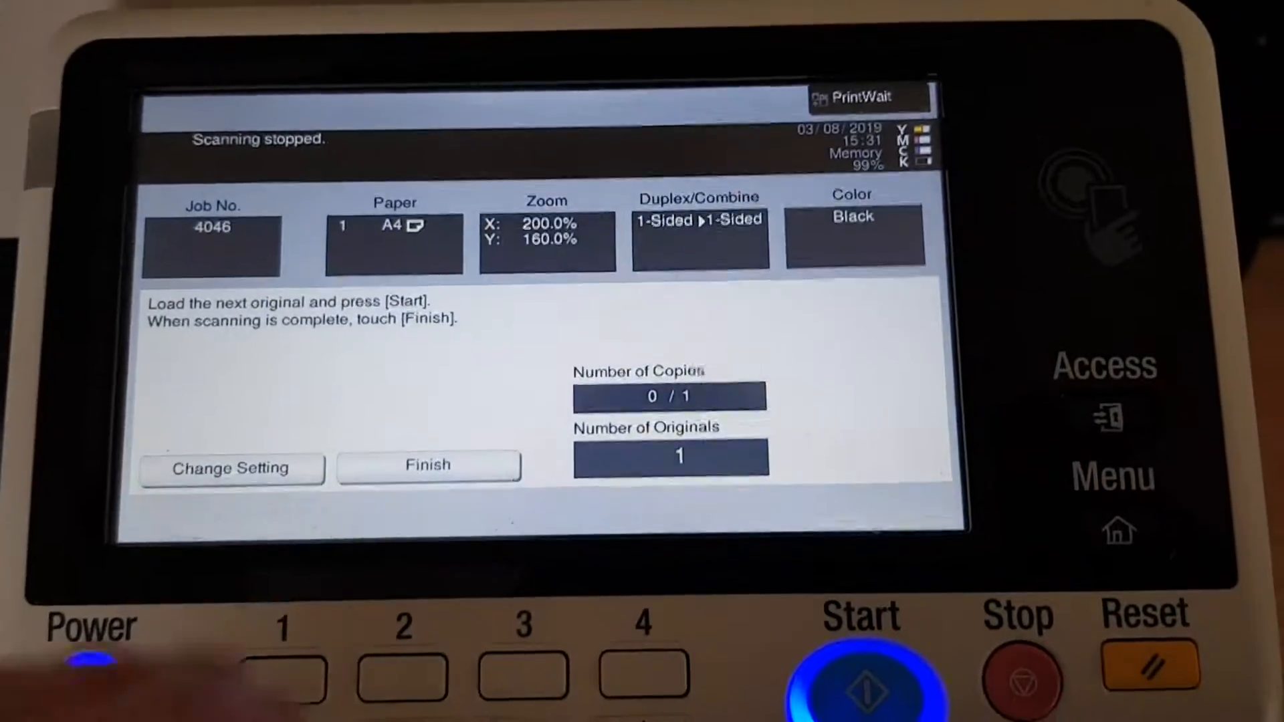
- Finish scanning job 4046 and print it at 200% × 160% in black
left_click(427, 465)
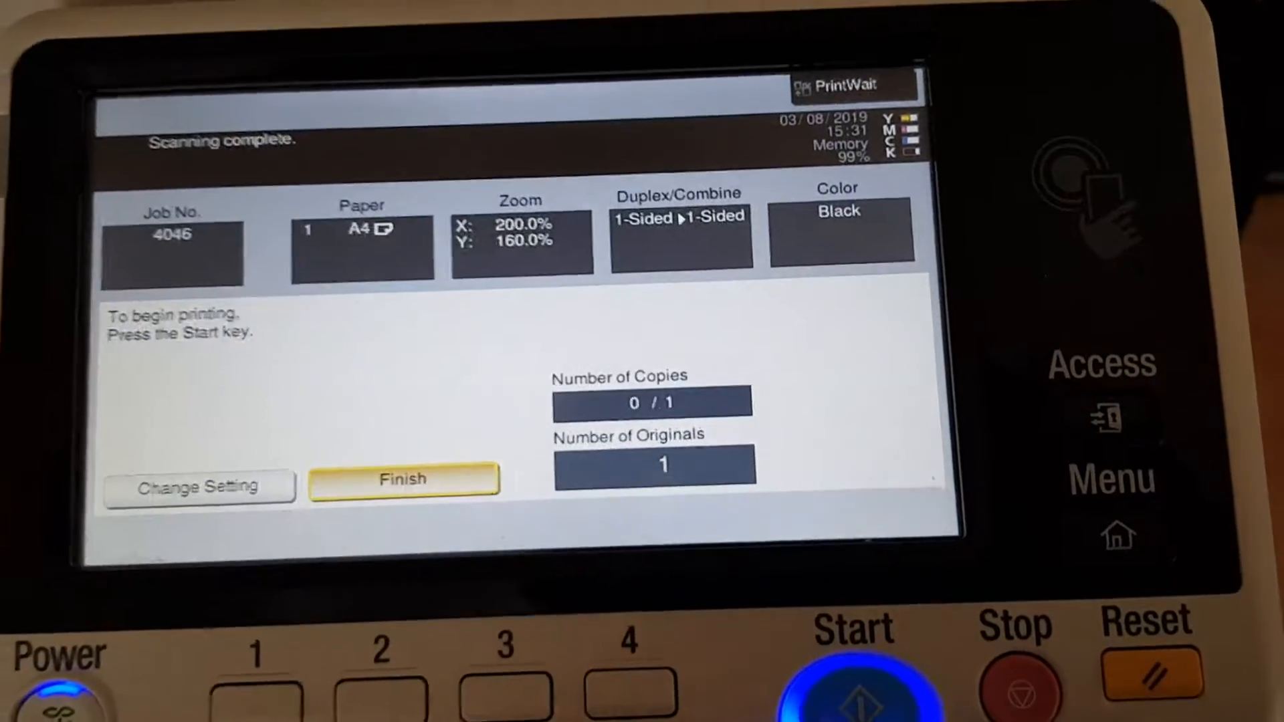
left_click(852, 690)
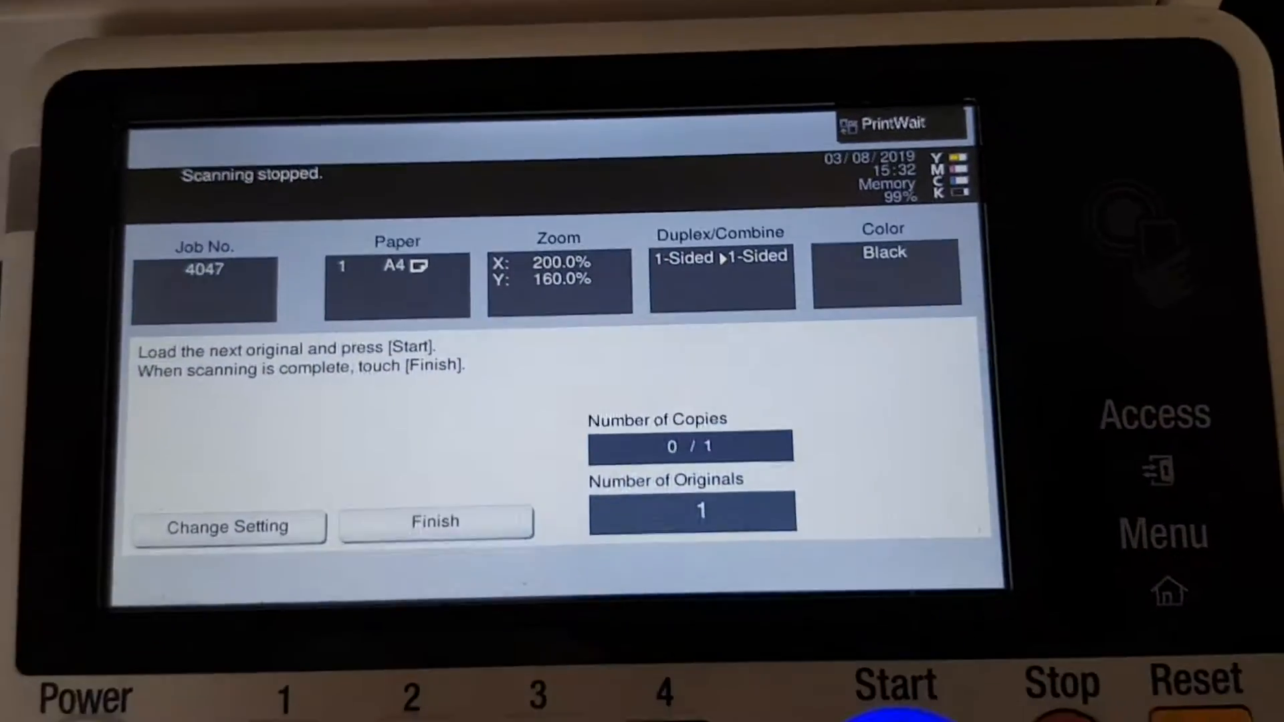
- Finish and print job 4047, then start printing job 4048 at 200% × 160%
left_click(434, 522)
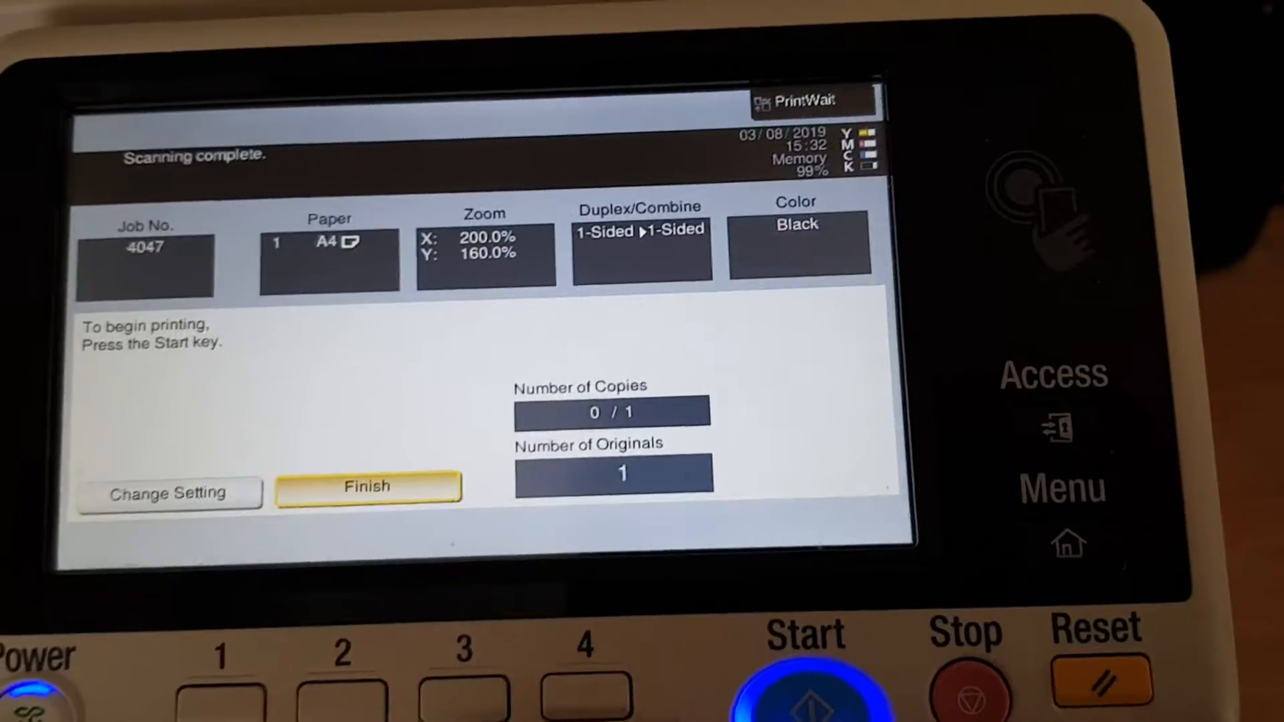
left_click(804, 679)
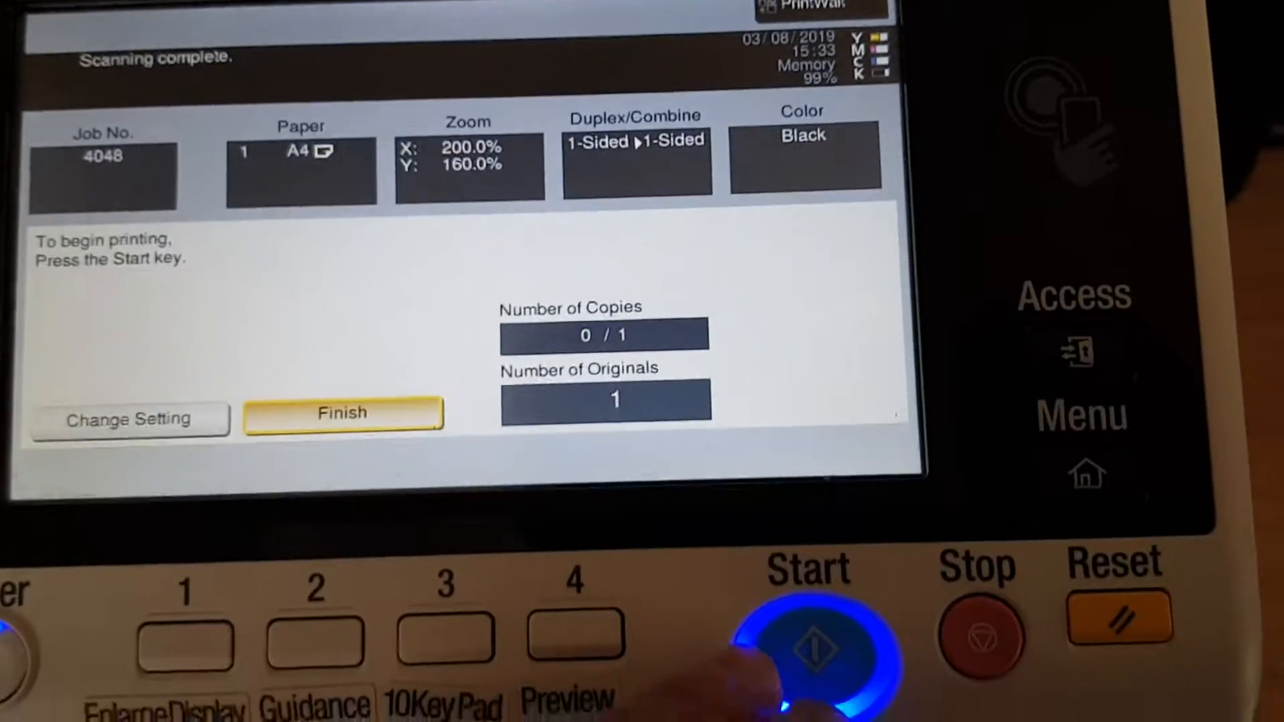
left_click(810, 647)
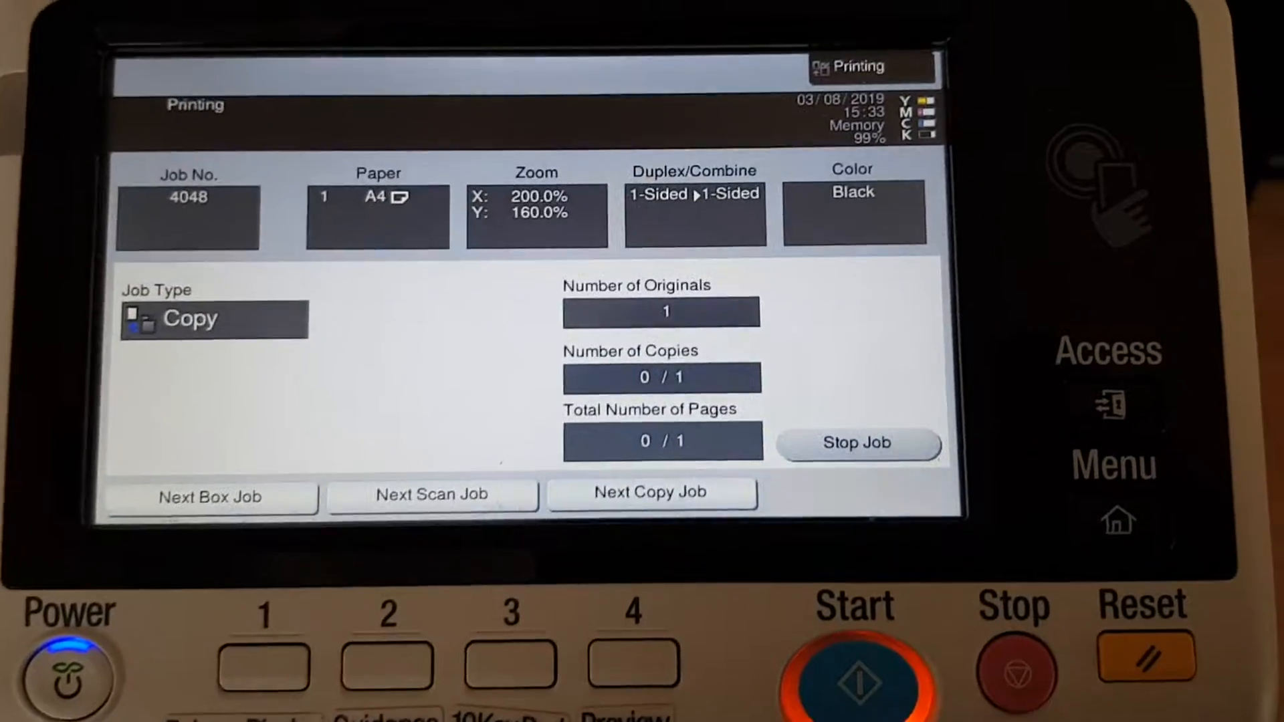